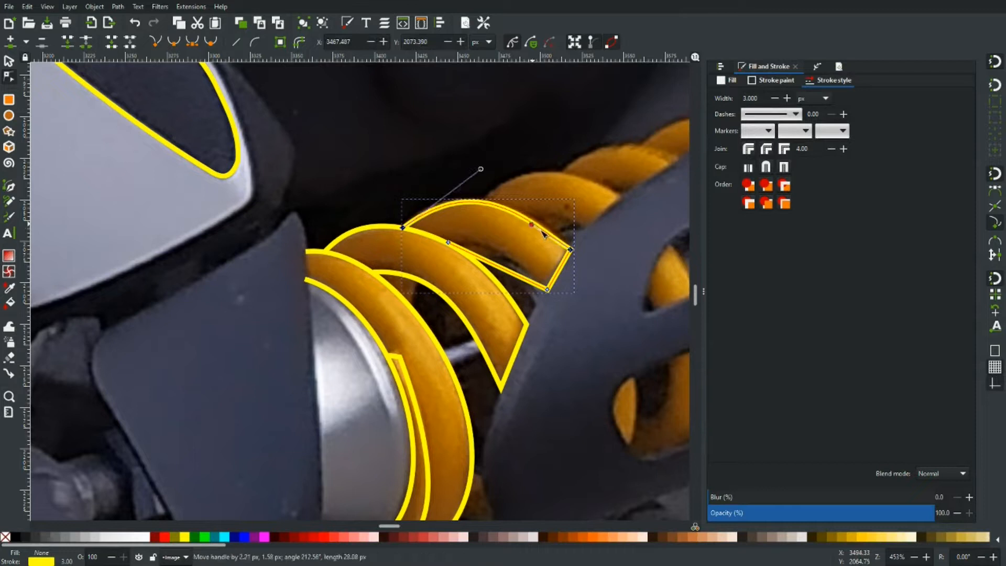
# Step: Trace the next spring coil with a closed yellow path and curve its edges to fit the photo
pyautogui.moveTo(544, 236); pyautogui.dragTo(507, 262)
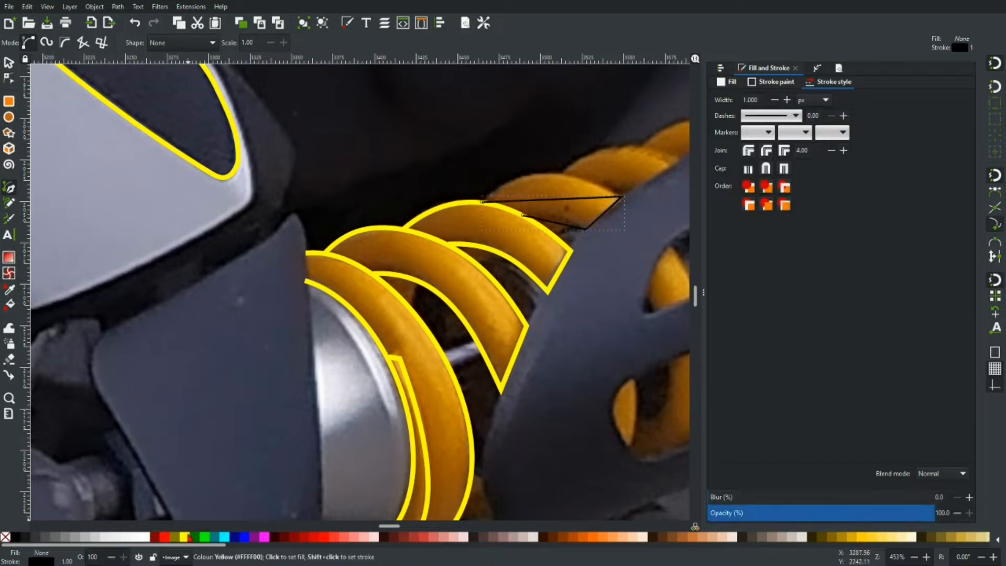
pyautogui.click(8, 76)
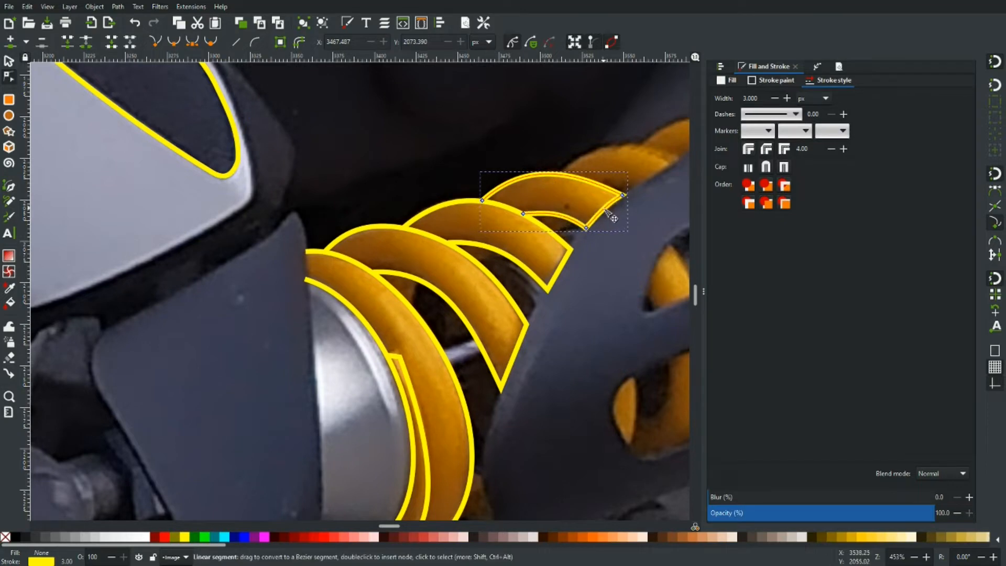
pyautogui.moveTo(613, 215); pyautogui.dragTo(568, 276)
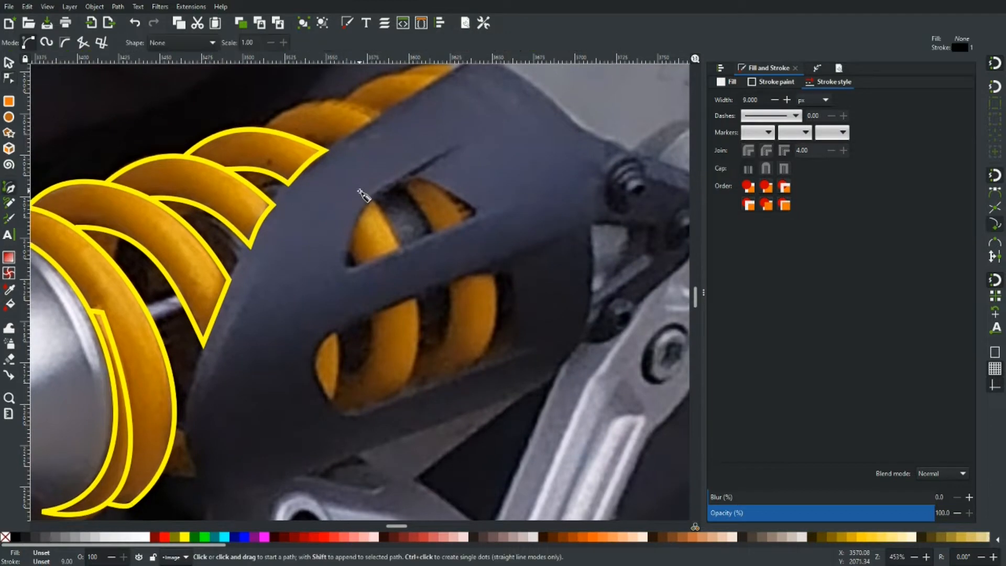
# Step: Outline the upper coils up to the dark cover and curve their top edges
pyautogui.click(262, 130)
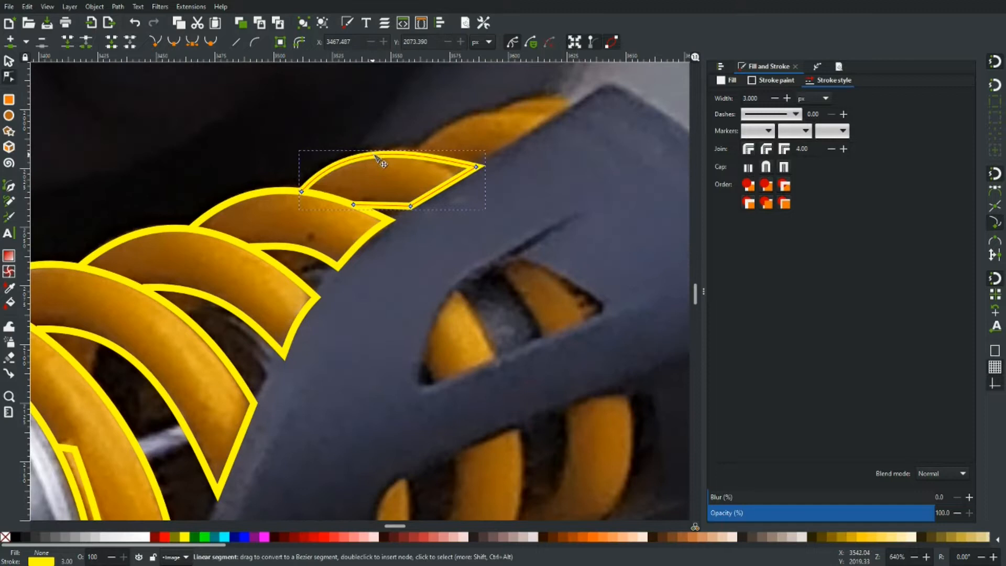
pyautogui.moveTo(381, 163); pyautogui.dragTo(393, 207)
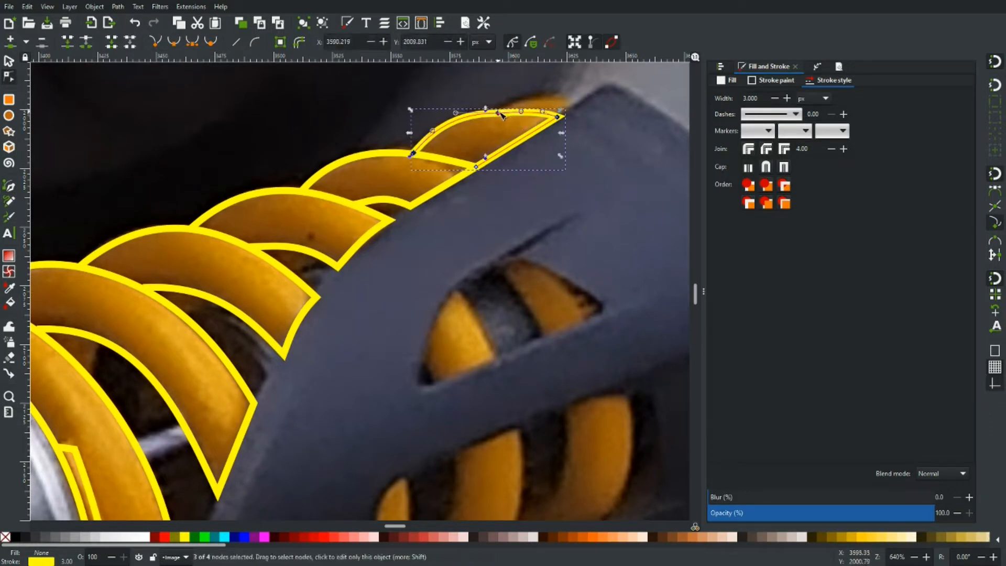
pyautogui.moveTo(542, 114); pyautogui.dragTo(544, 117)
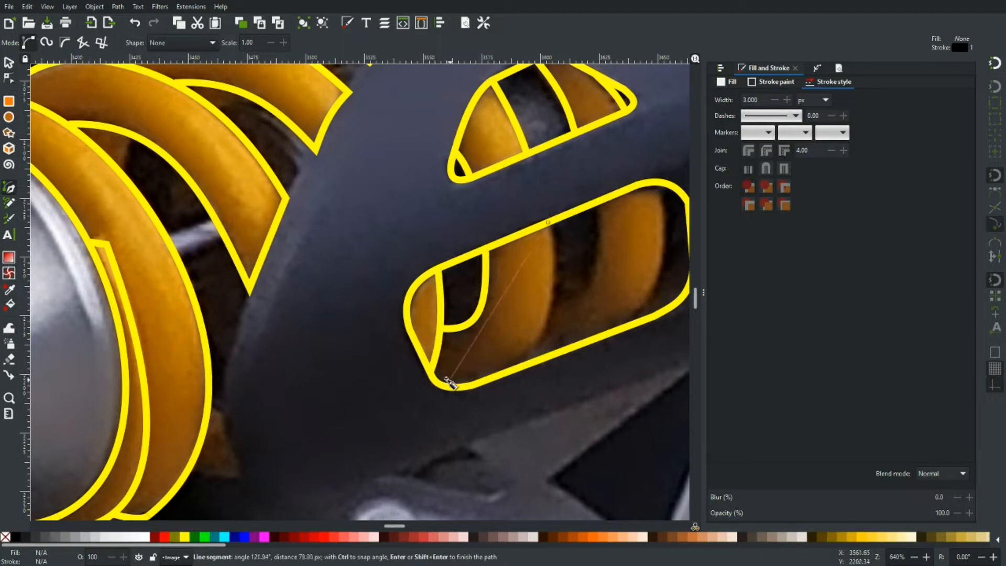
pyautogui.moveTo(437, 371)
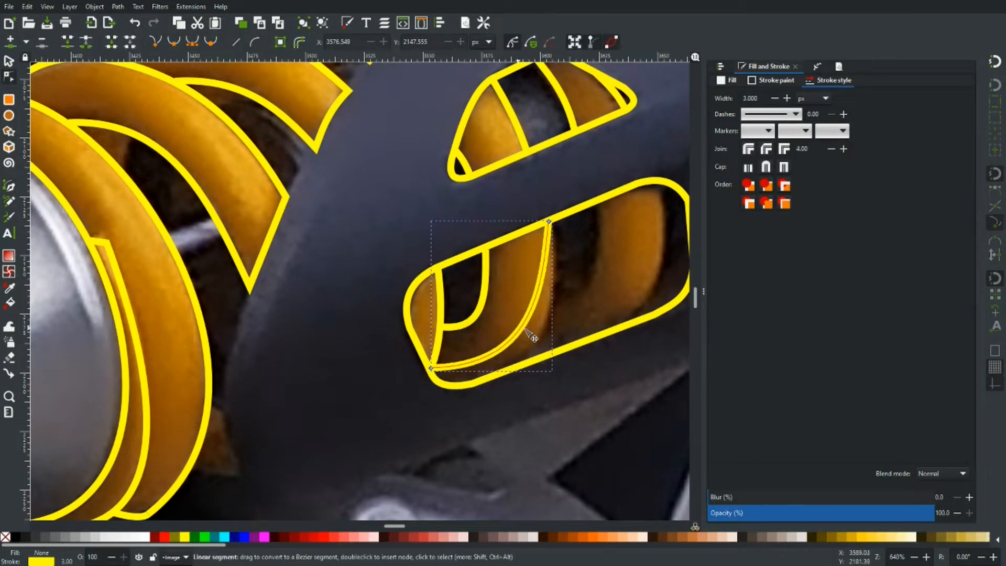
# Step: Curve the second coil band's edge in the lower opening and adjust its corner nodes
pyautogui.moveTo(533, 339); pyautogui.dragTo(542, 351)
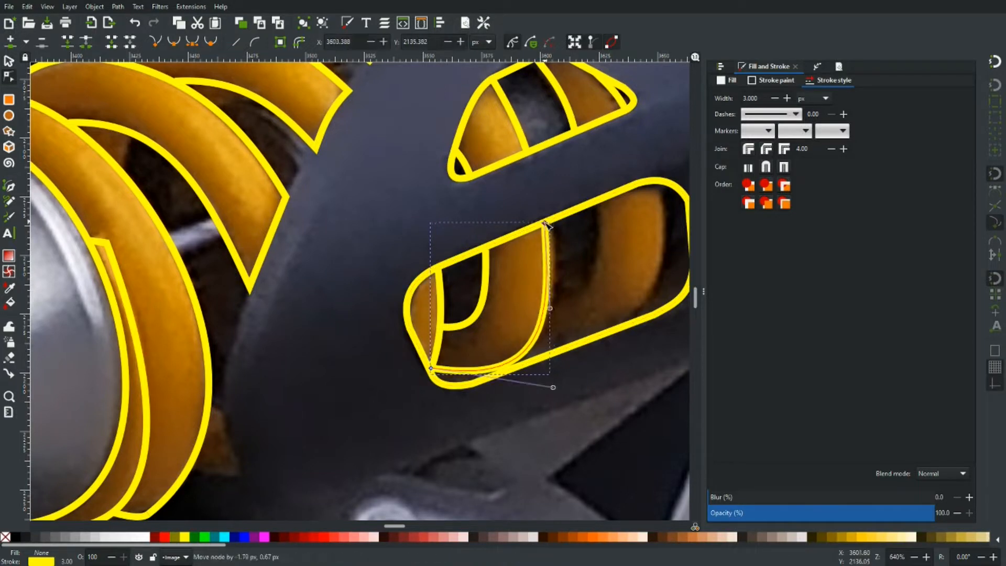
pyautogui.moveTo(547, 226); pyautogui.dragTo(547, 226)
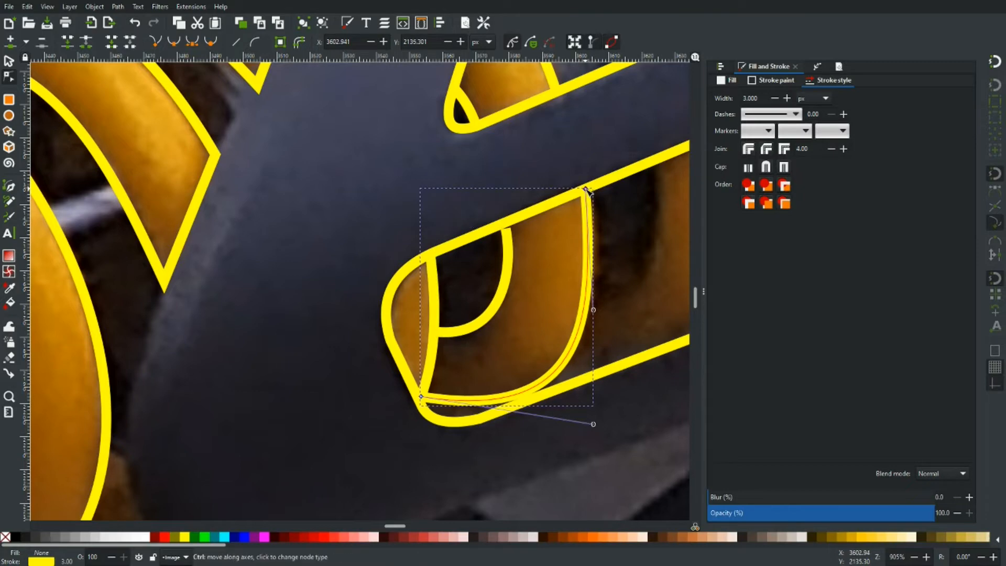
pyautogui.moveTo(592, 310); pyautogui.dragTo(598, 292)
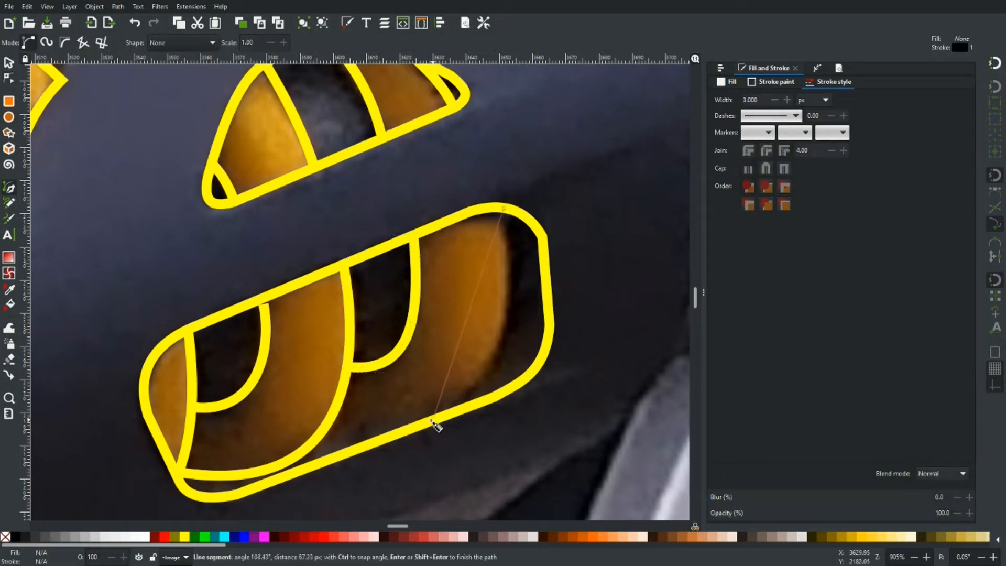
pyautogui.moveTo(336, 427)
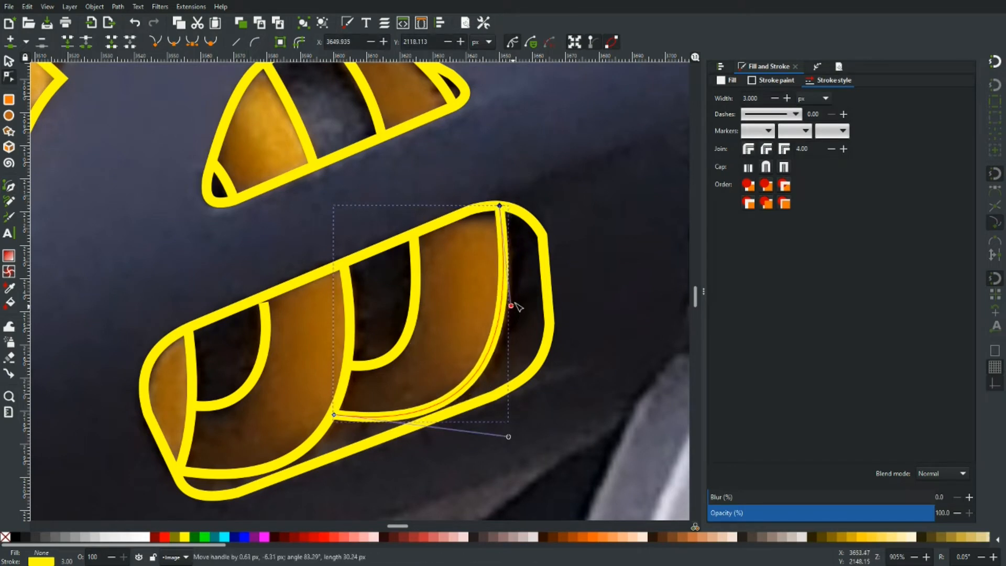
# Step: Curve the right edge of the third coil band to match the spring
pyautogui.moveTo(510, 307); pyautogui.dragTo(421, 314)
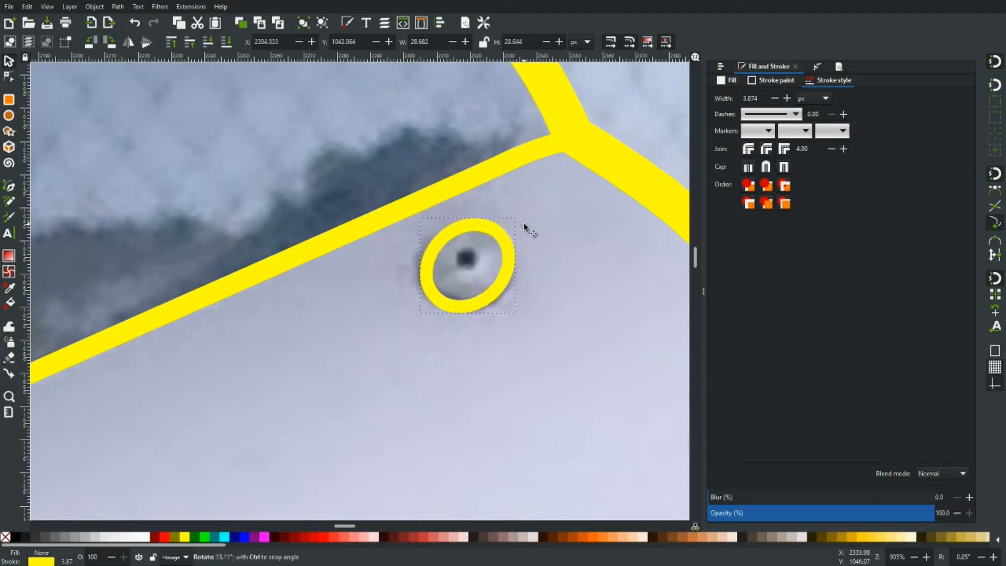
# Step: Place yellow ellipse rings over the fairing bolt and the upper bolt hole
pyautogui.click(467, 269)
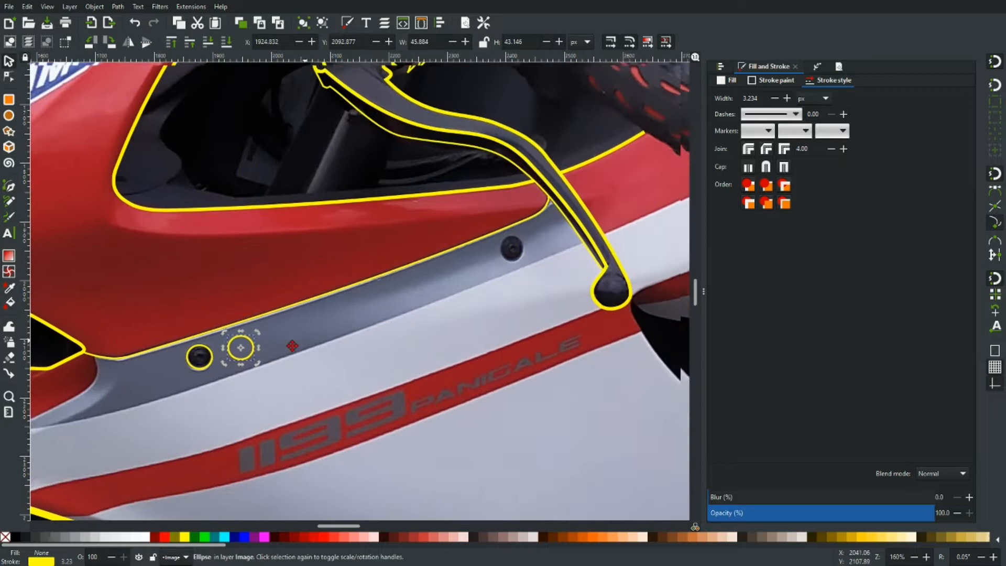
pyautogui.moveTo(293, 347); pyautogui.dragTo(336, 320)
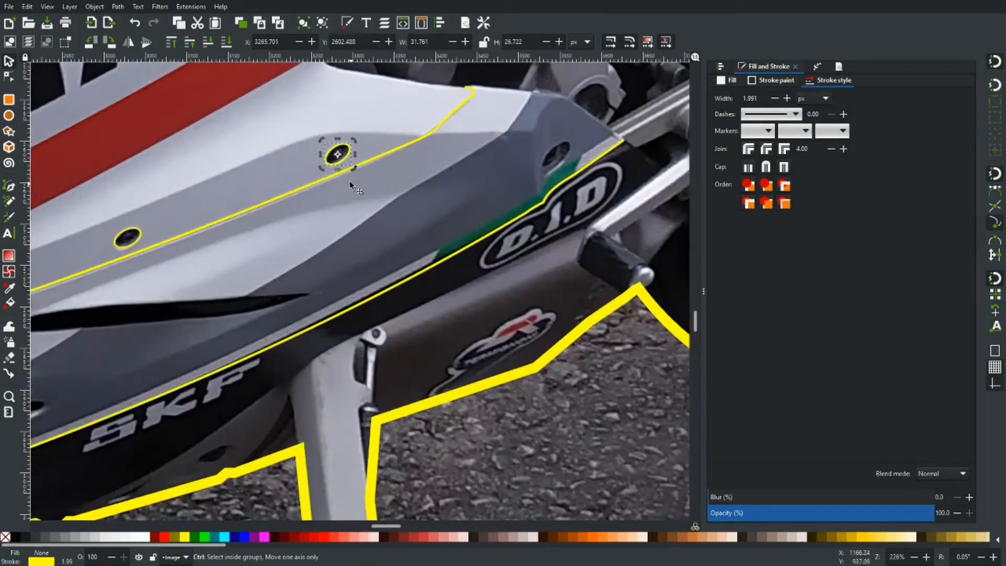
pyautogui.moveTo(336, 154); pyautogui.dragTo(368, 187)
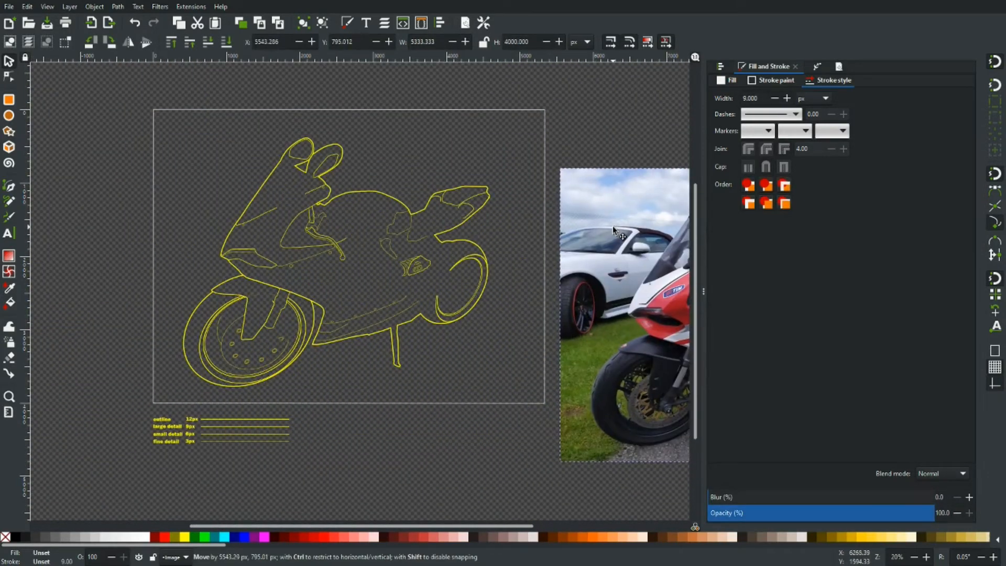
# Step: Bring the photo back and trace nodes along the rear shock edge and top mount
pyautogui.click(614, 231)
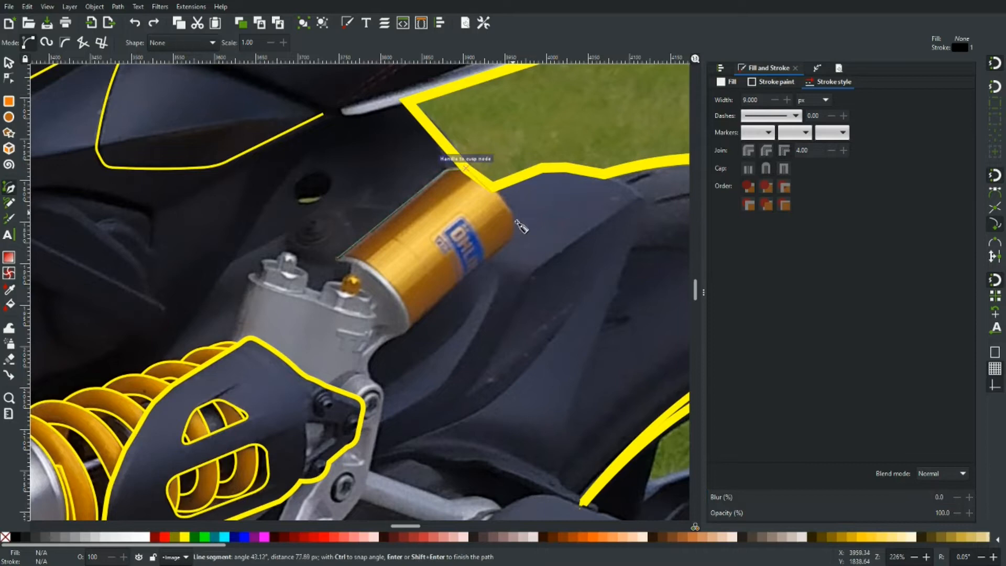
pyautogui.click(408, 344)
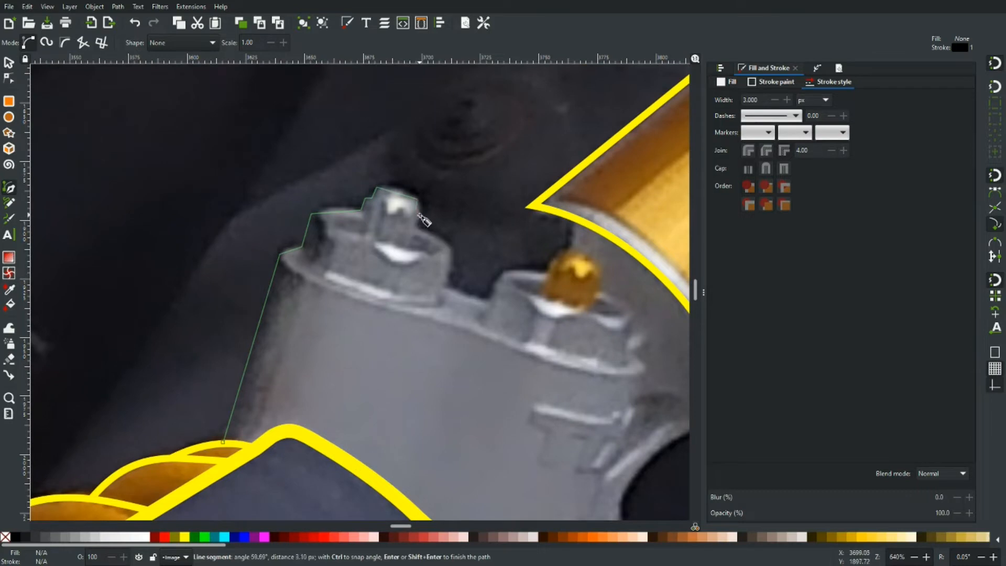
pyautogui.click(595, 266)
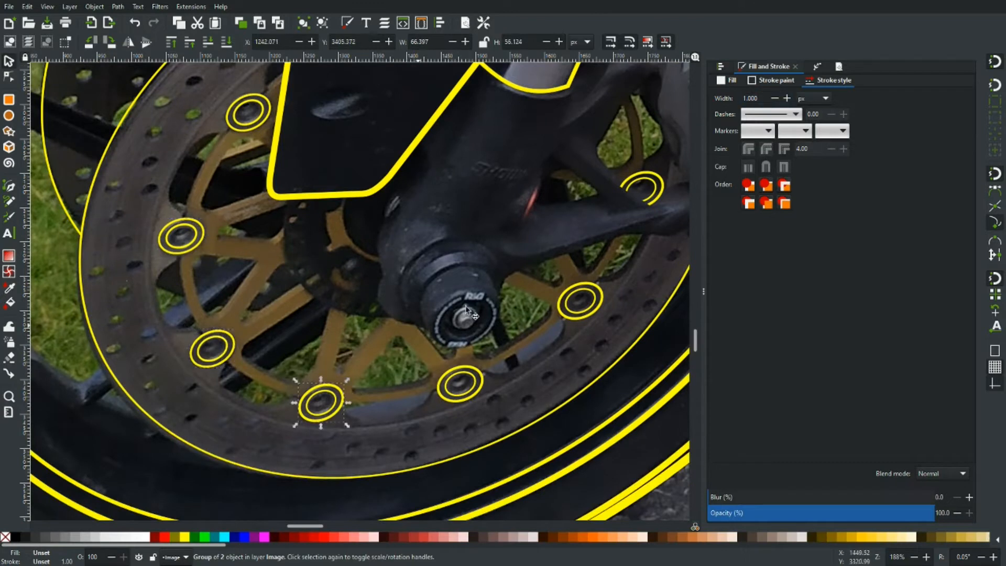
# Step: Outline the dark frame panels beside the R&G bobbin with pen-tool nodes
pyautogui.click(788, 99)
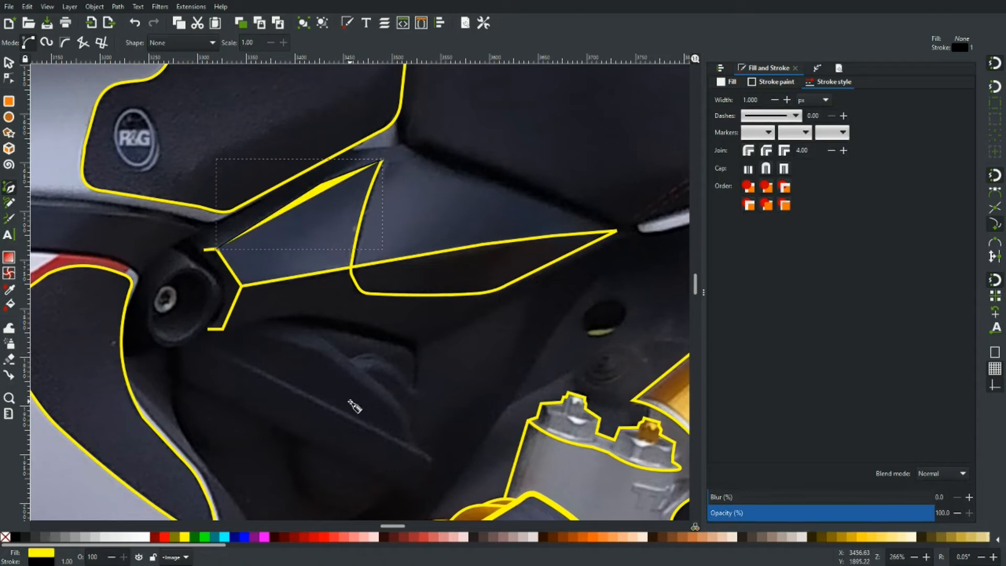
pyautogui.click(10, 62)
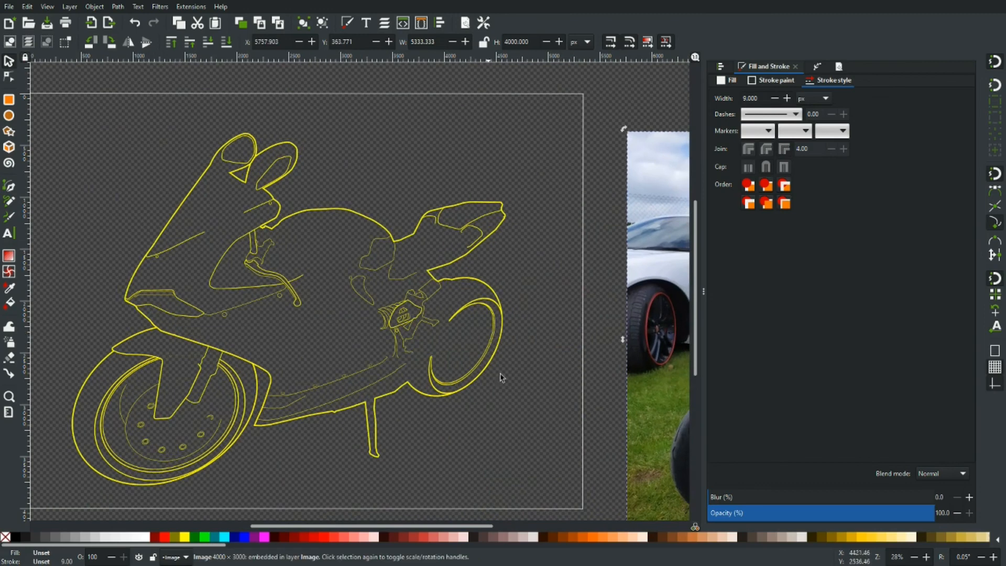
pyautogui.moveTo(491, 268)
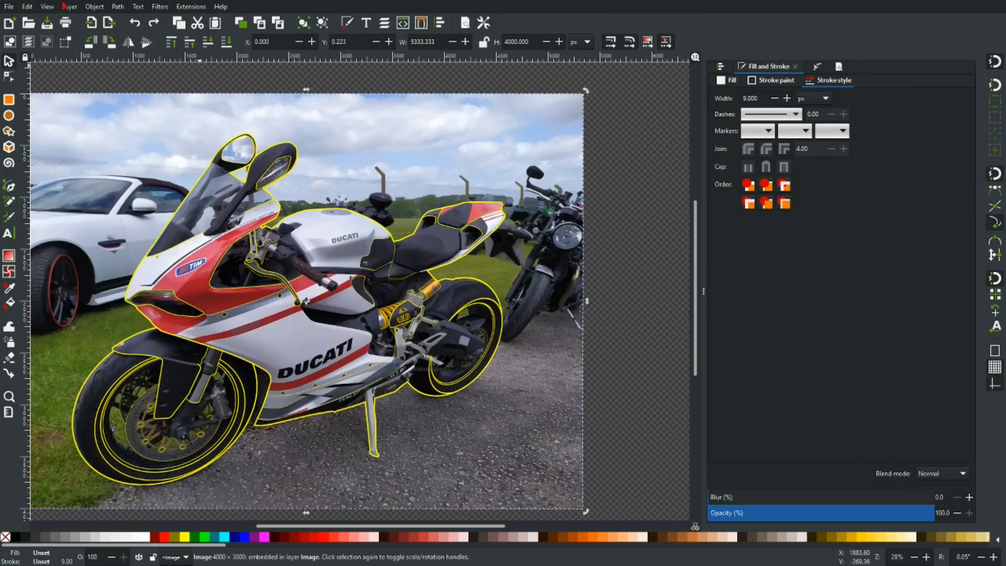
# Step: Save the finished drawing as Ducati Graphic.svg
pyautogui.press('ctrl+s')
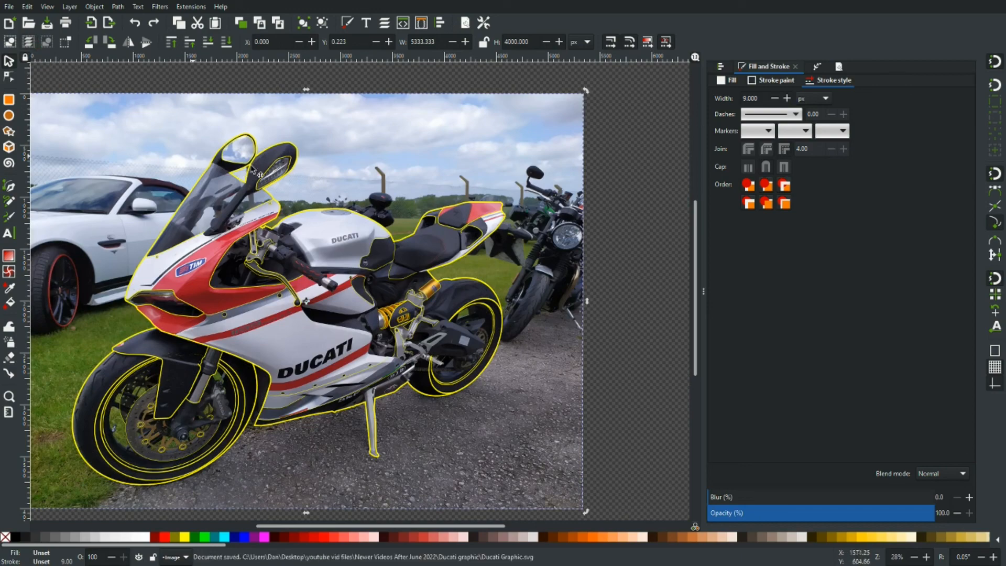